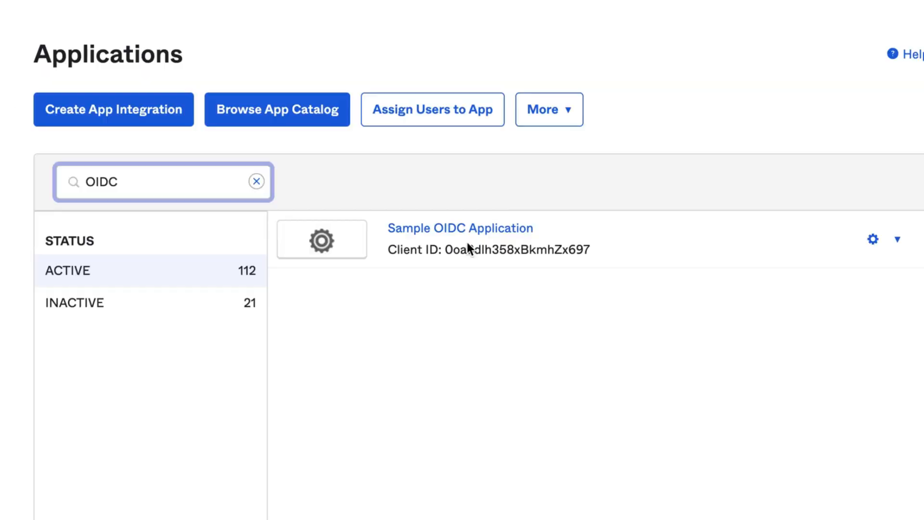
# Open Sample OIDC Application's General Settings and move down to the LOGIN section.
pyautogui.click(460, 229)
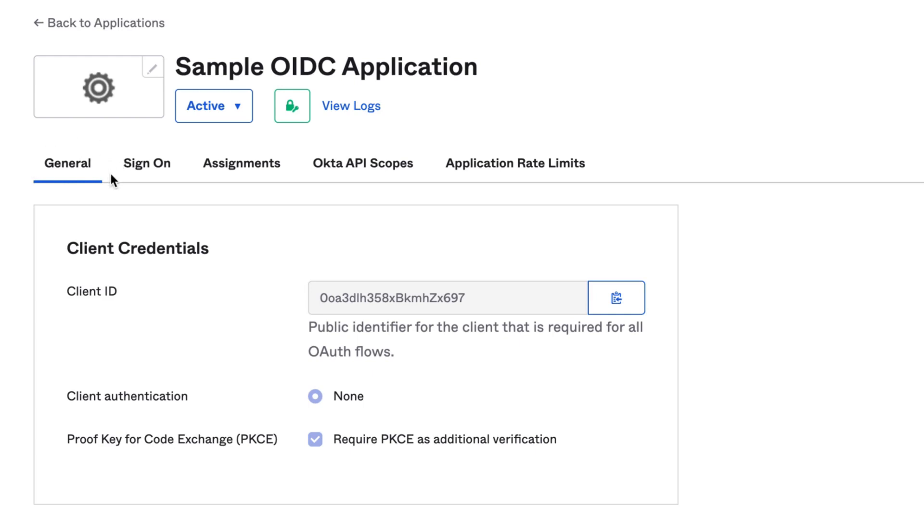
pyautogui.scroll(-3)
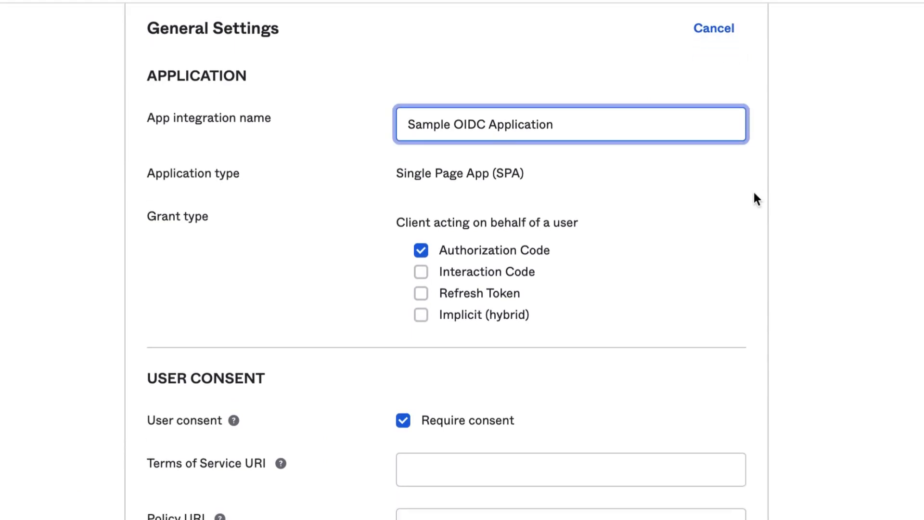
pyautogui.scroll(-3)
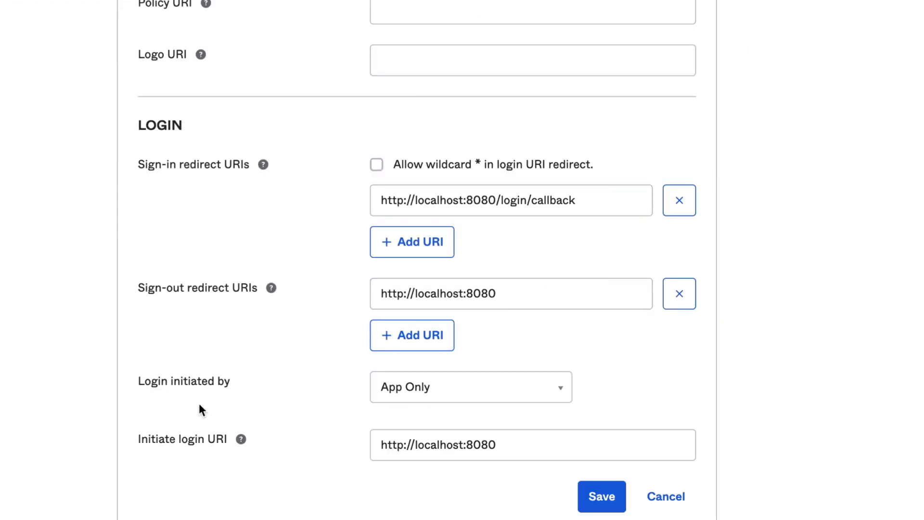
# Set Login initiated by to Either Okta or App and show the application icon to users.
pyautogui.click(470, 387)
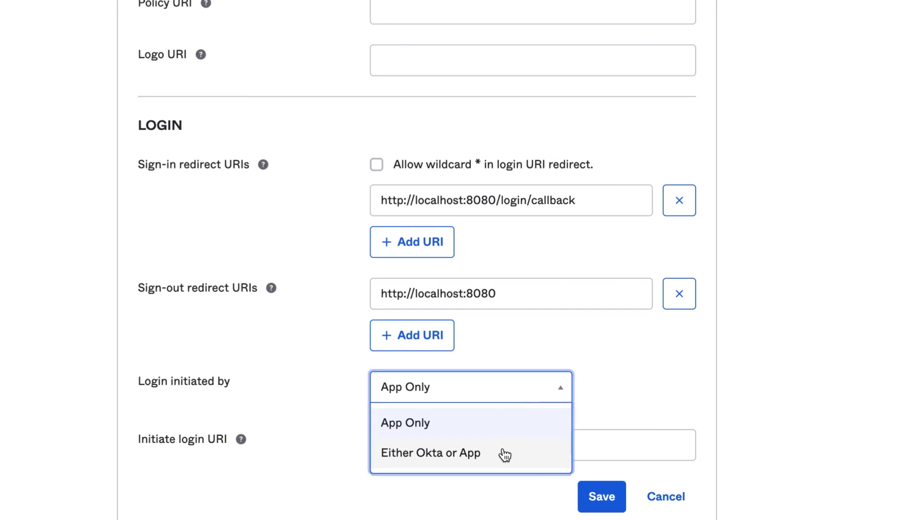
pyautogui.click(431, 452)
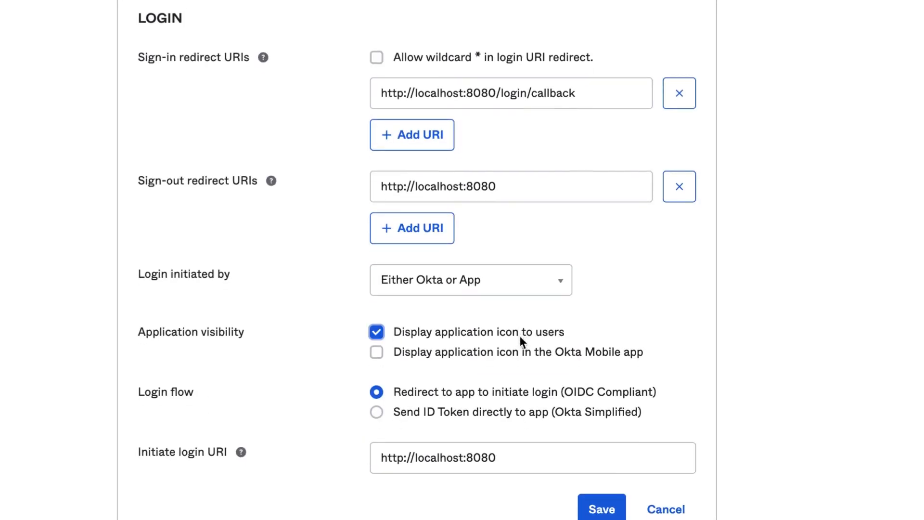
pyautogui.click(377, 353)
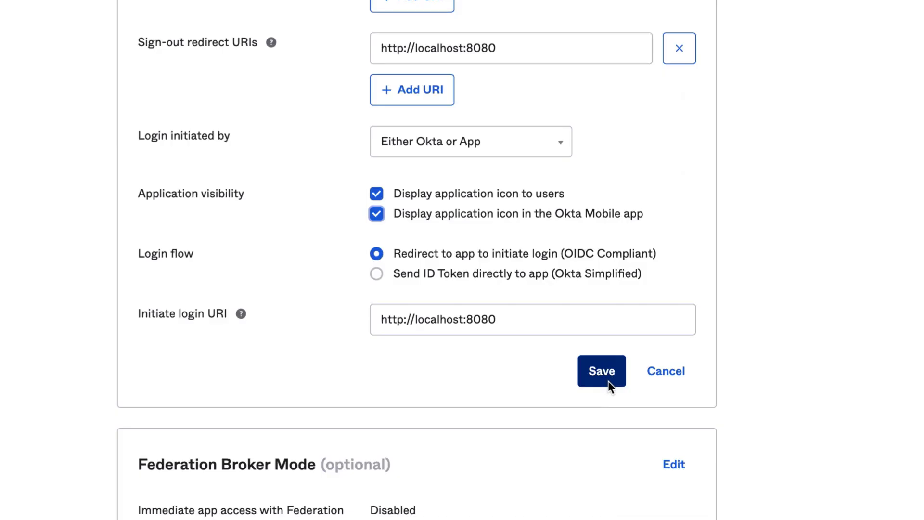
# Save the General Settings form with the new login and visibility options.
pyautogui.click(601, 371)
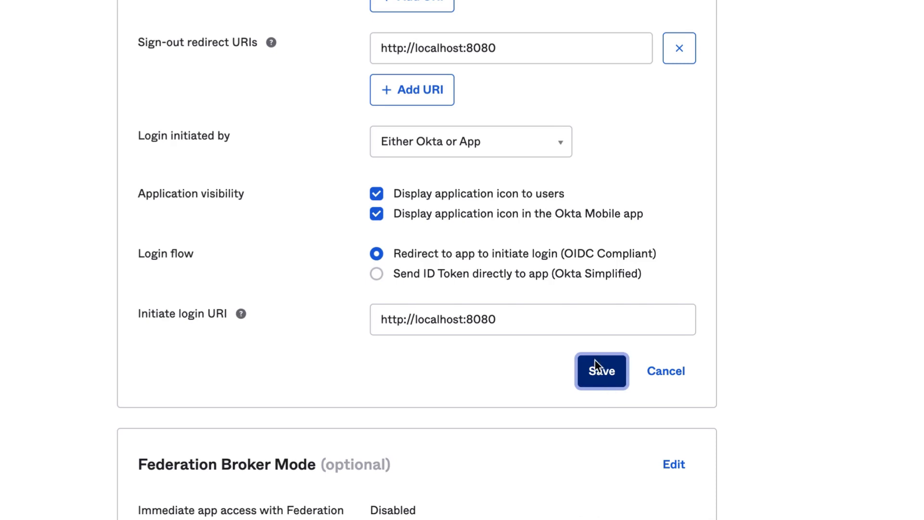
pyautogui.click(601, 371)
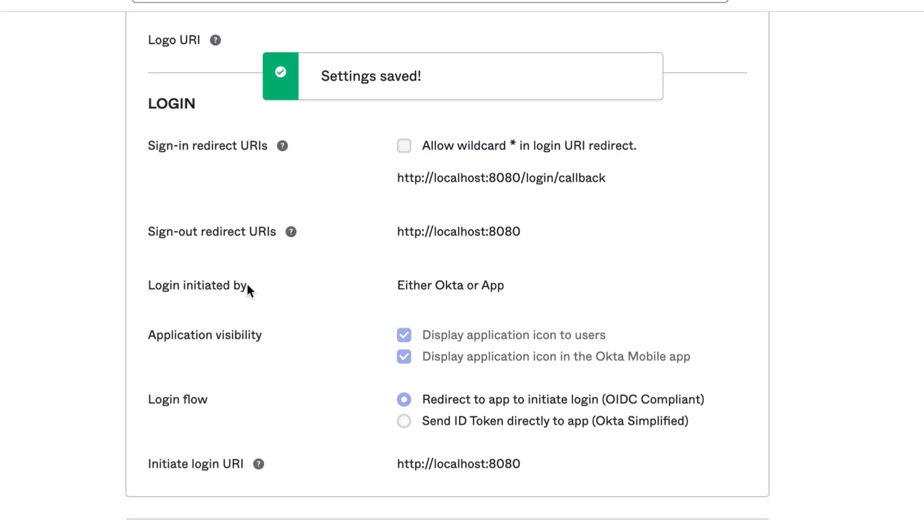
pyautogui.moveTo(138, 302)
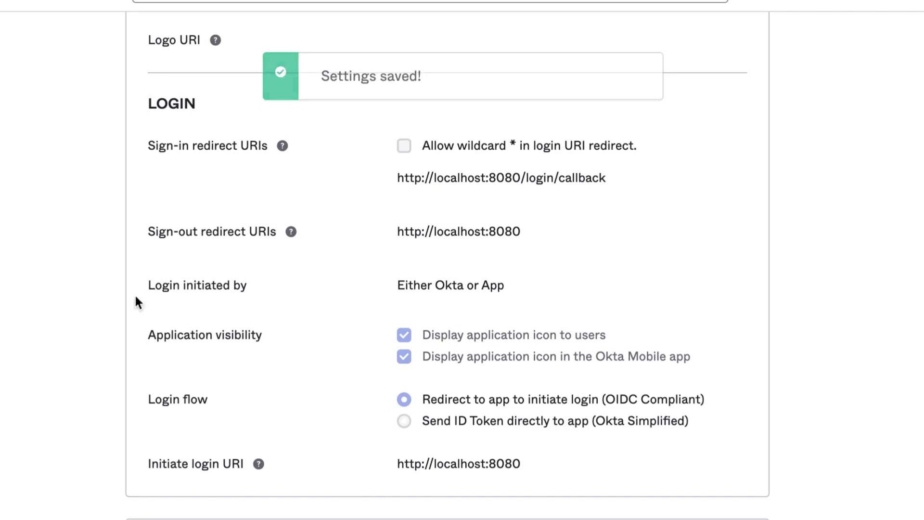